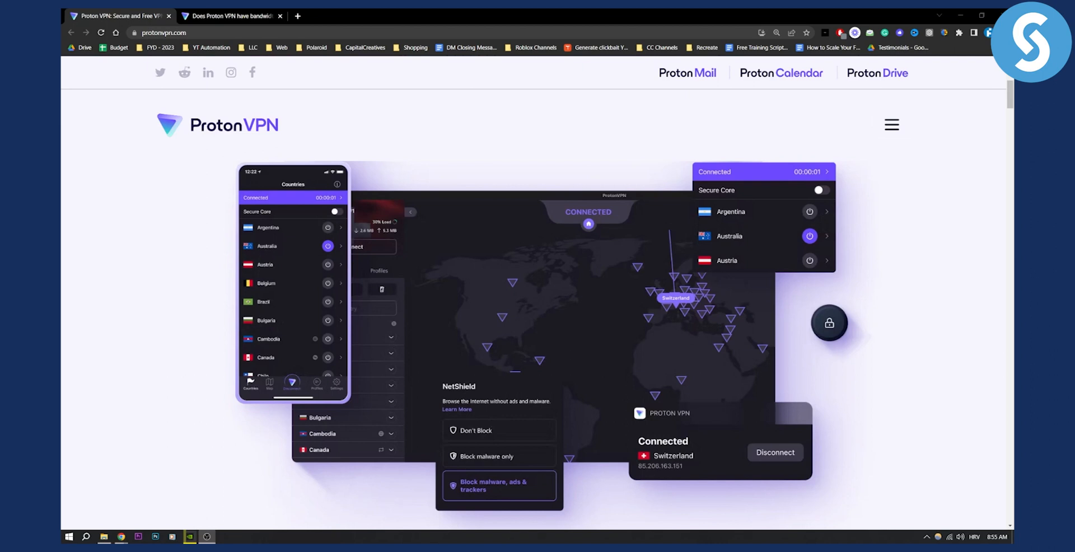
Step: Show the 'Does Proton VPN have bandwidth or data limit' article with the 'unlimited bandwidth and data' answer highlighted
click(229, 15)
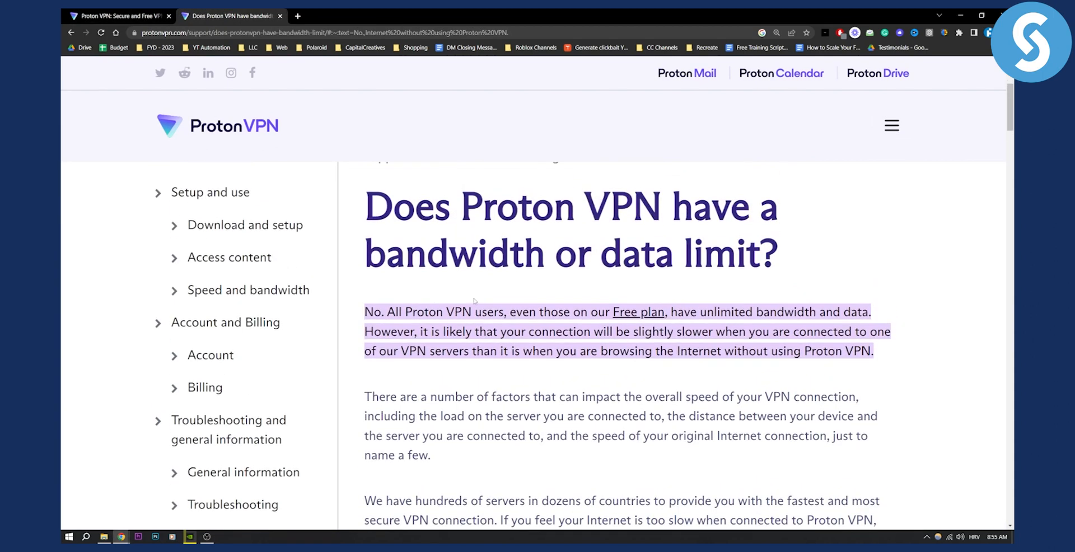
mouse_move(637, 309)
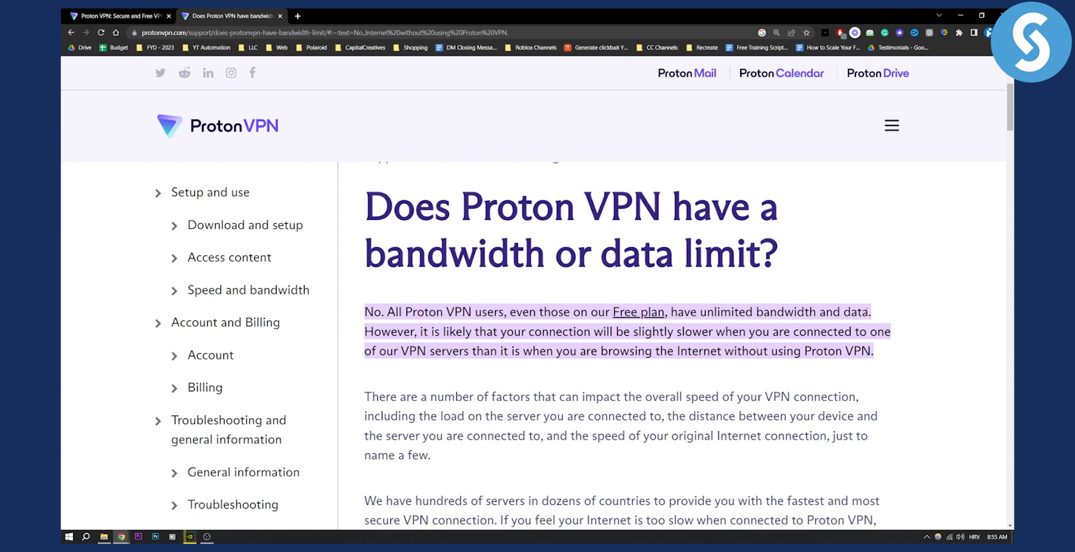
drag(508, 313, 869, 312)
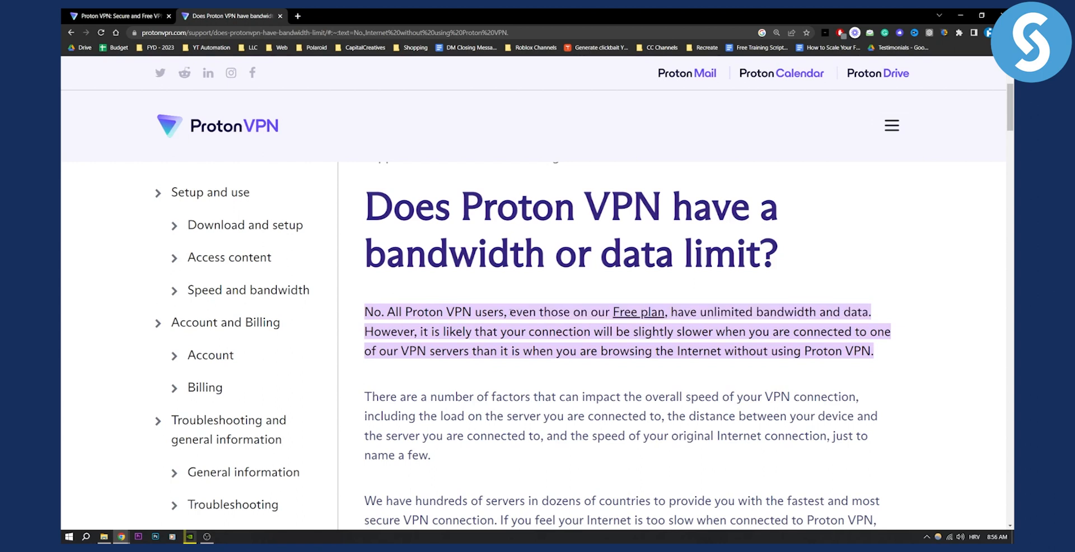
drag(508, 313, 664, 312)
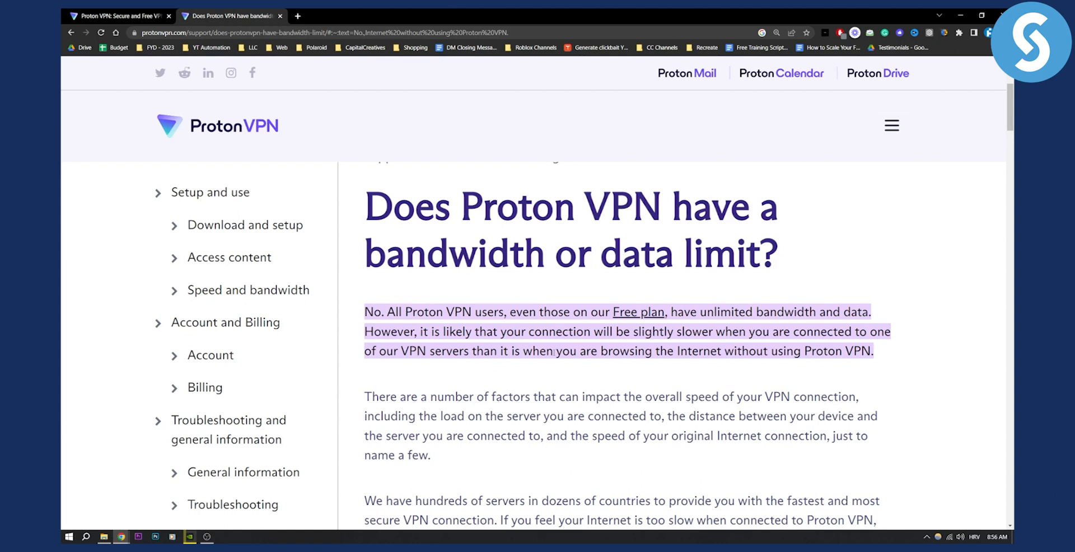
scroll(down, 3)
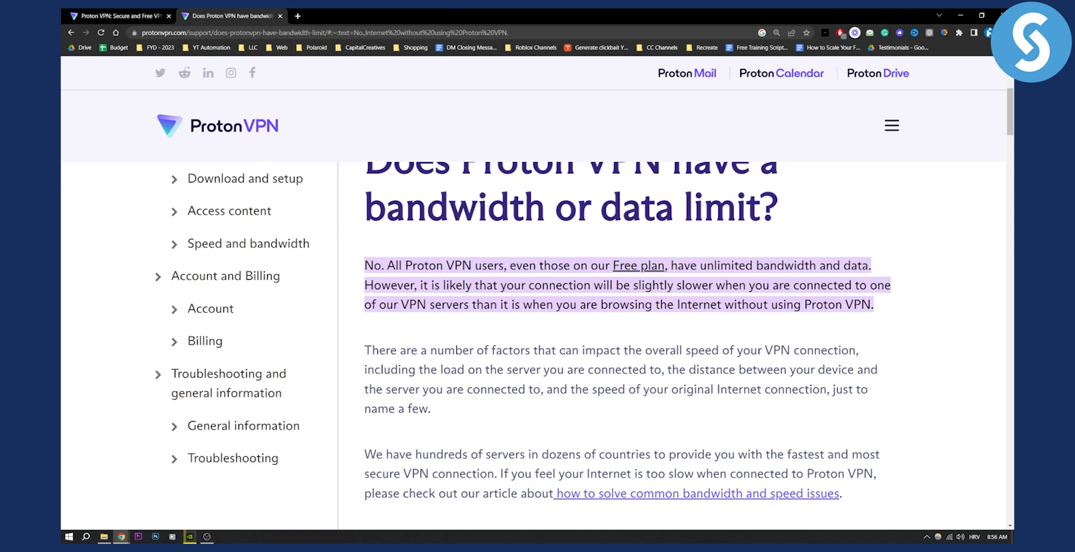
mouse_move(570, 449)
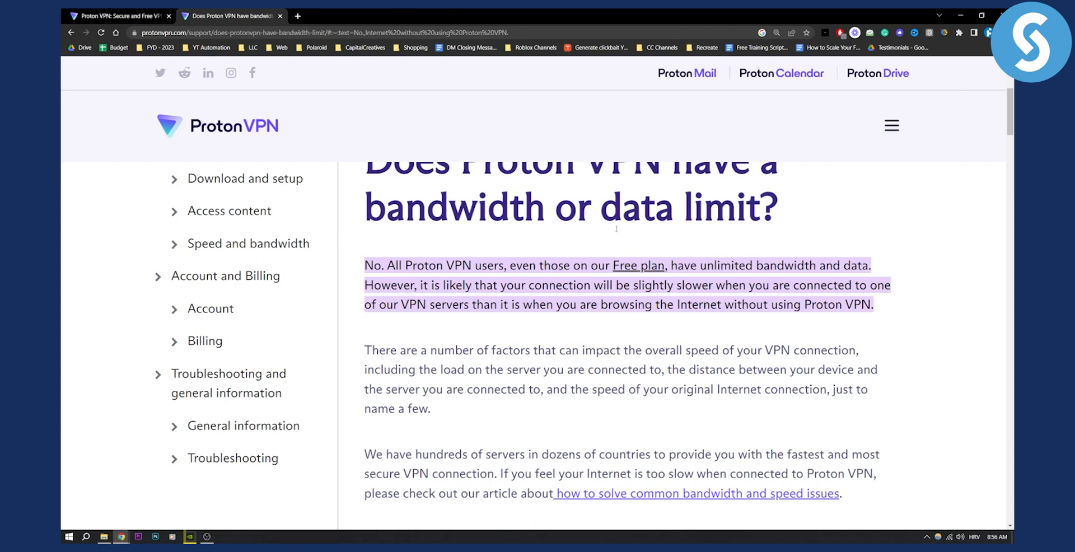
mouse_move(612, 235)
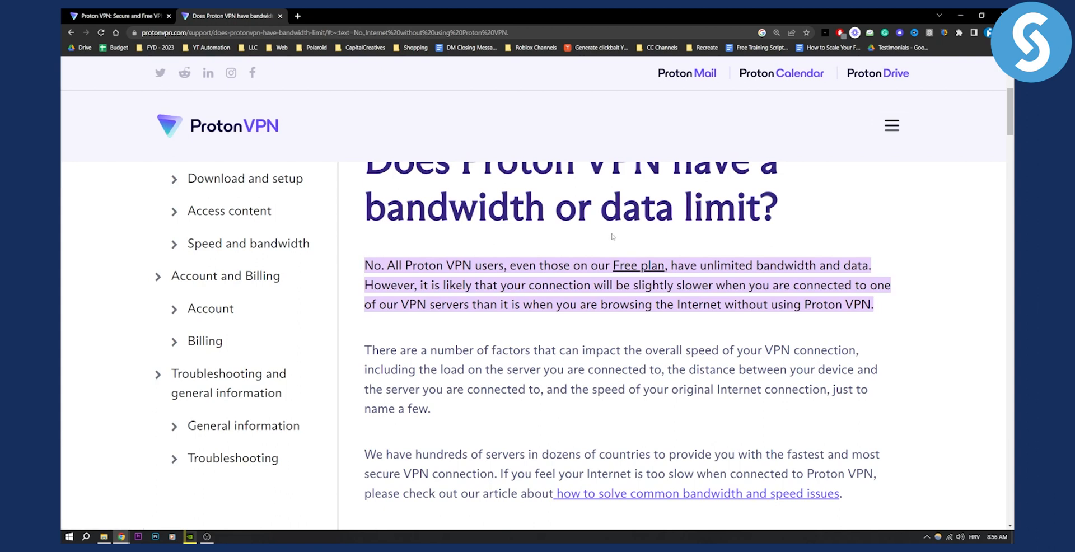